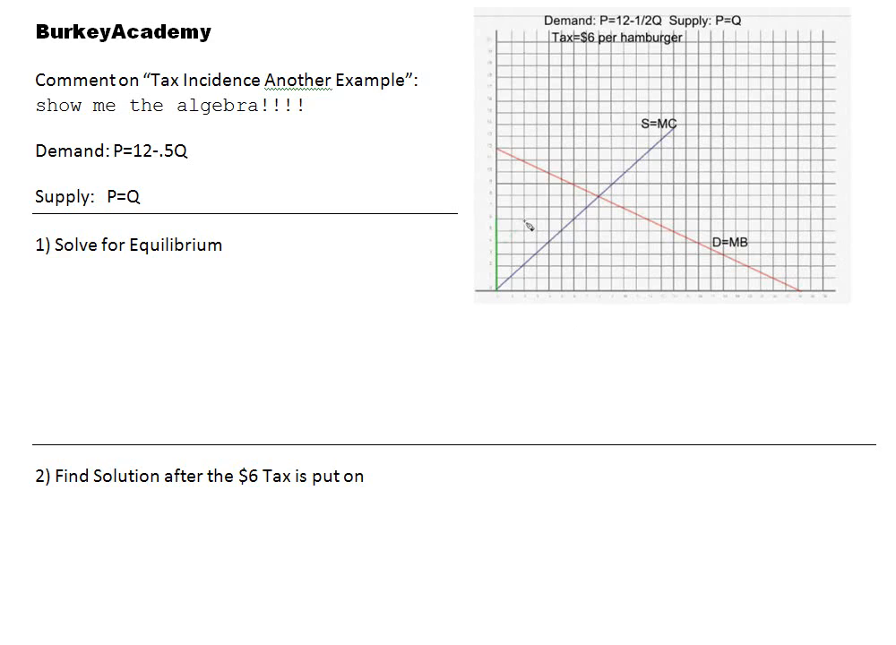
{"action": "mouse_move", "coordinate": [262, 101]}
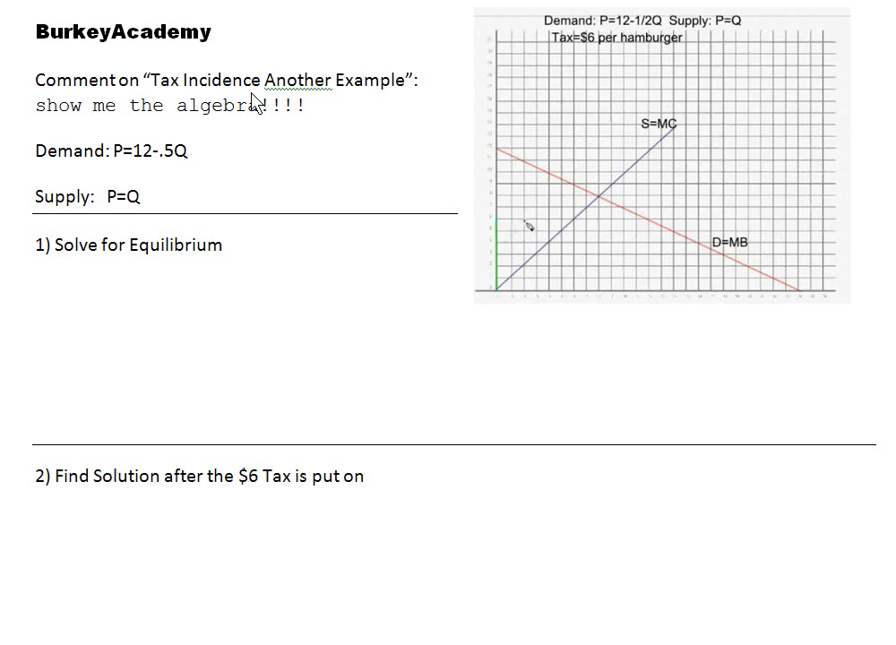
{"action": "mouse_move", "coordinate": [323, 112]}
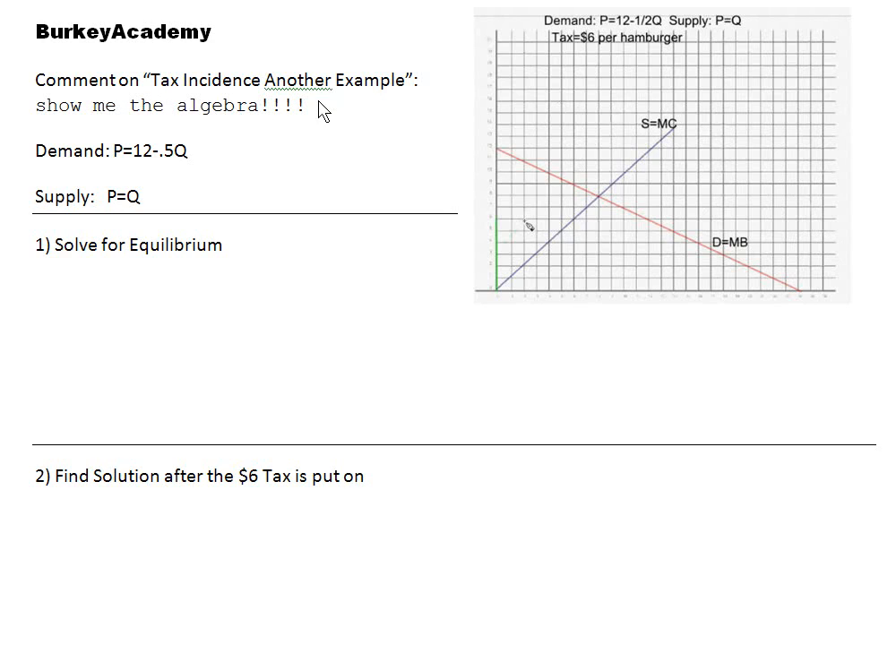
{"action": "mouse_move", "coordinate": [717, 140]}
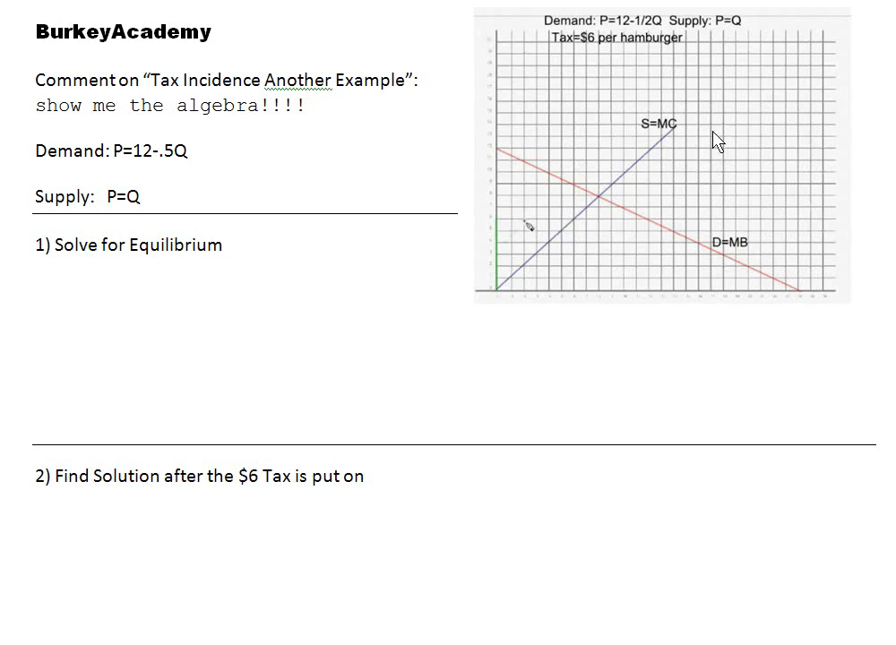
{"action": "mouse_move", "coordinate": [554, 258]}
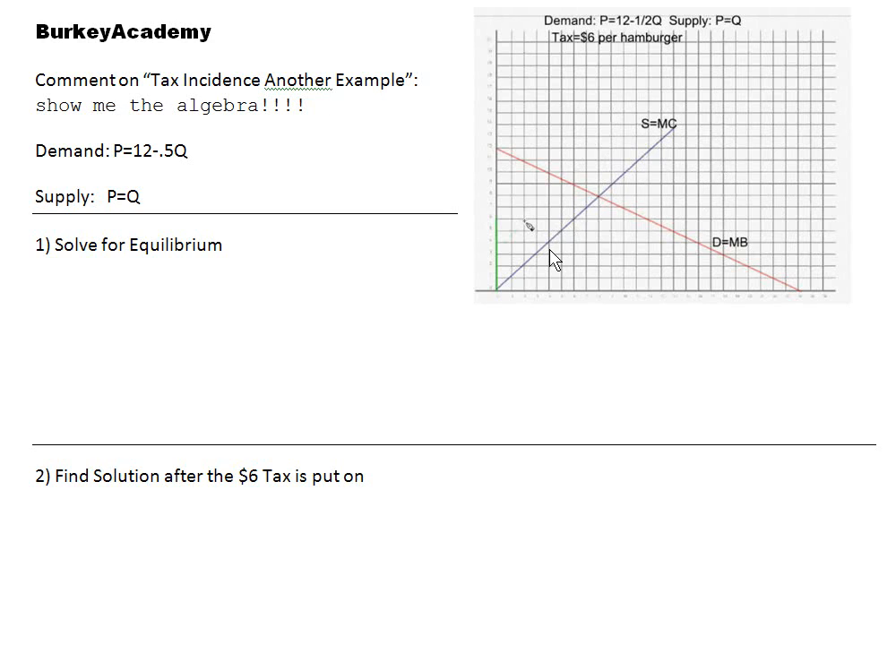
{"action": "mouse_move", "coordinate": [35, 104]}
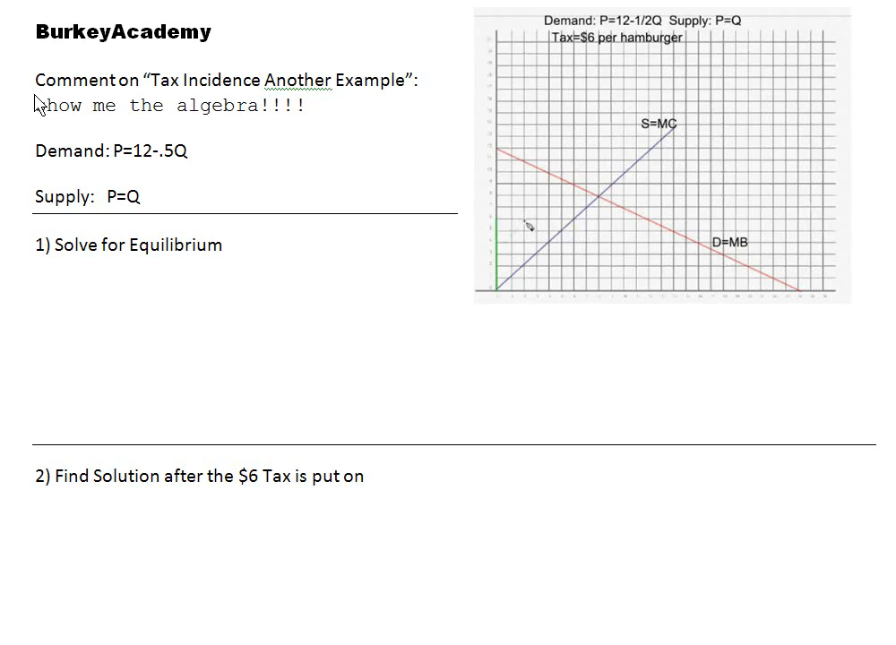
{"action": "mouse_move", "coordinate": [308, 122]}
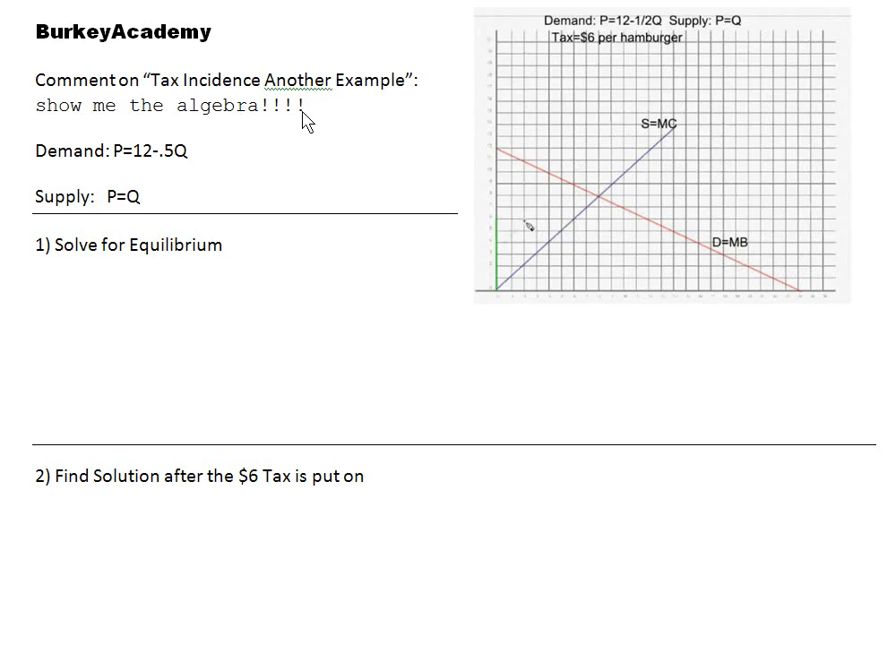
{"action": "mouse_move", "coordinate": [601, 215]}
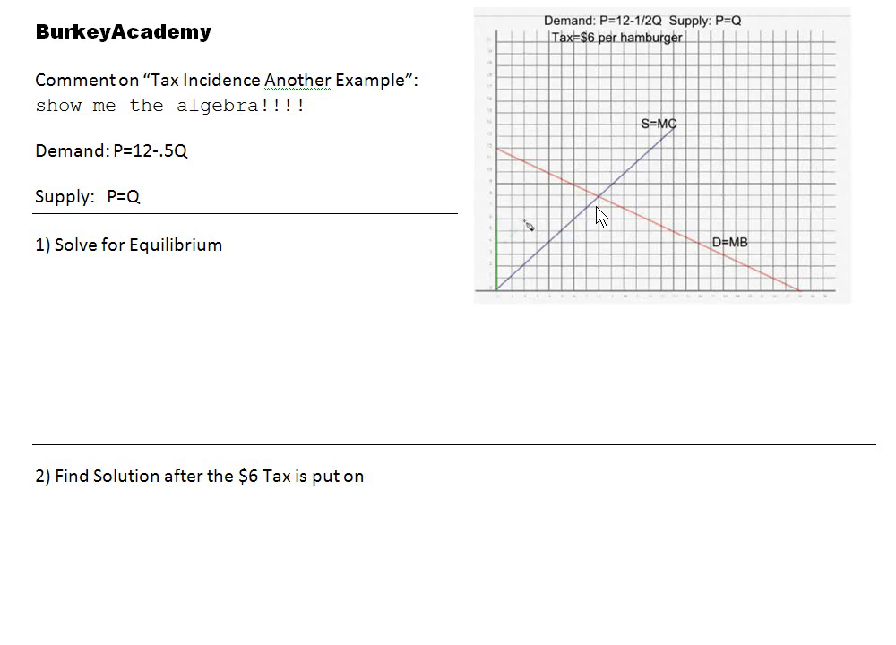
{"action": "mouse_move", "coordinate": [319, 366]}
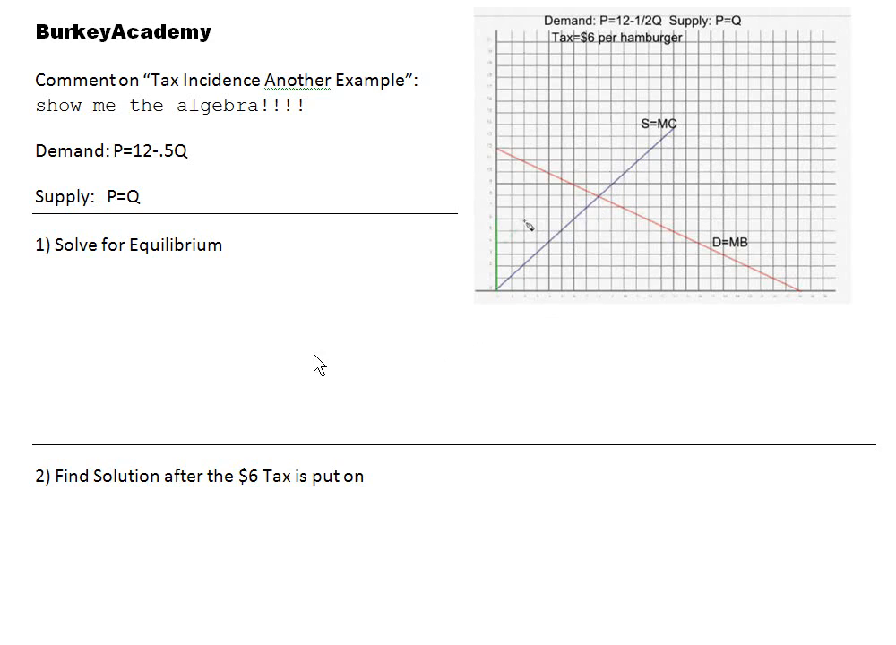
{"action": "mouse_move", "coordinate": [44, 161]}
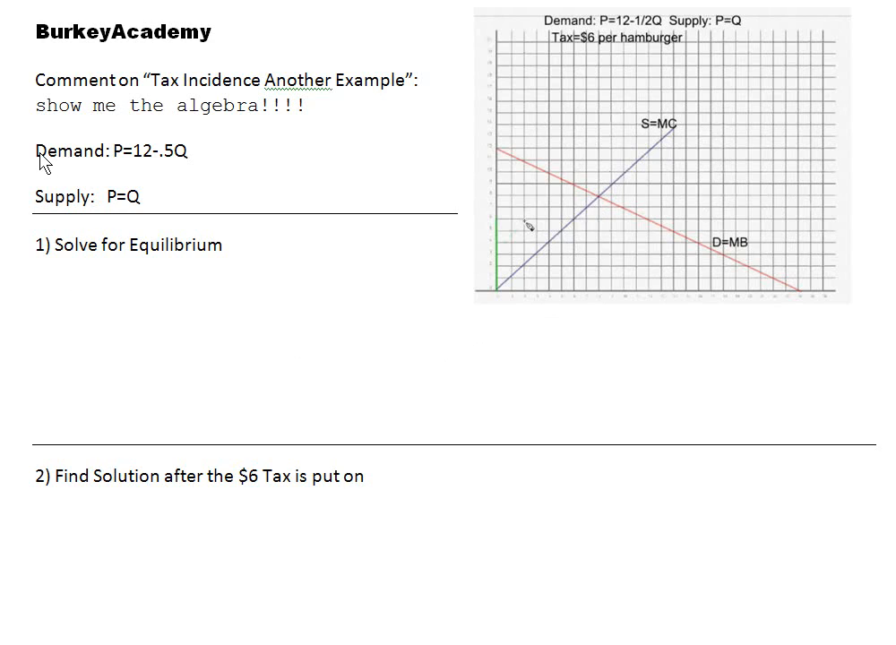
{"action": "mouse_move", "coordinate": [170, 175]}
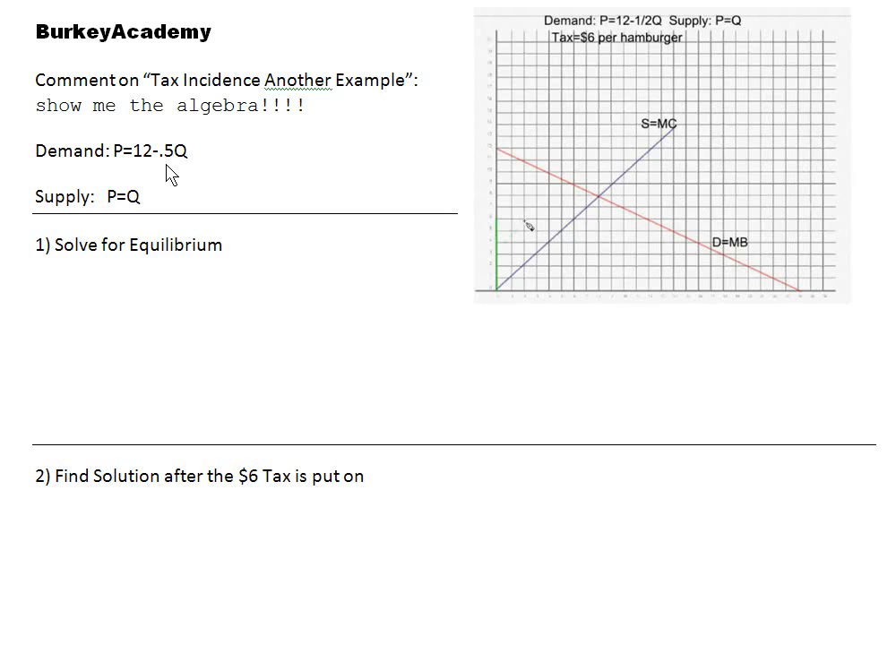
{"action": "mouse_move", "coordinate": [193, 172]}
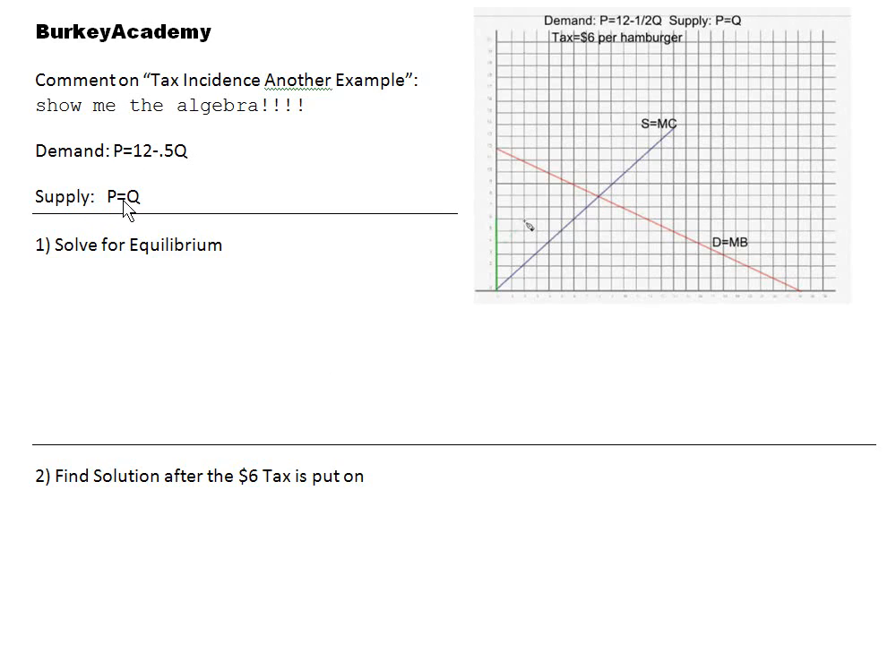
{"action": "mouse_move", "coordinate": [662, 214]}
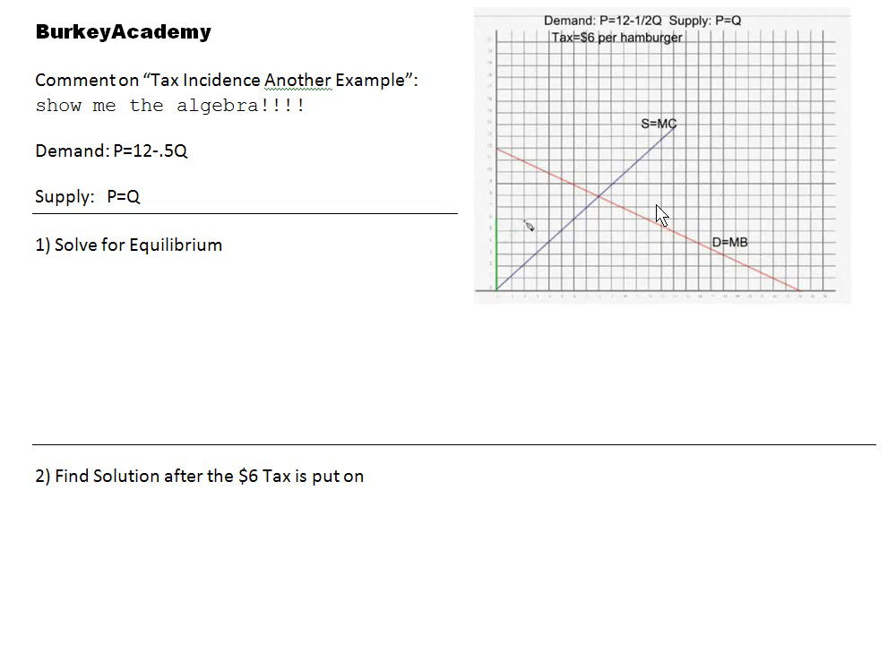
{"action": "mouse_move", "coordinate": [76, 291]}
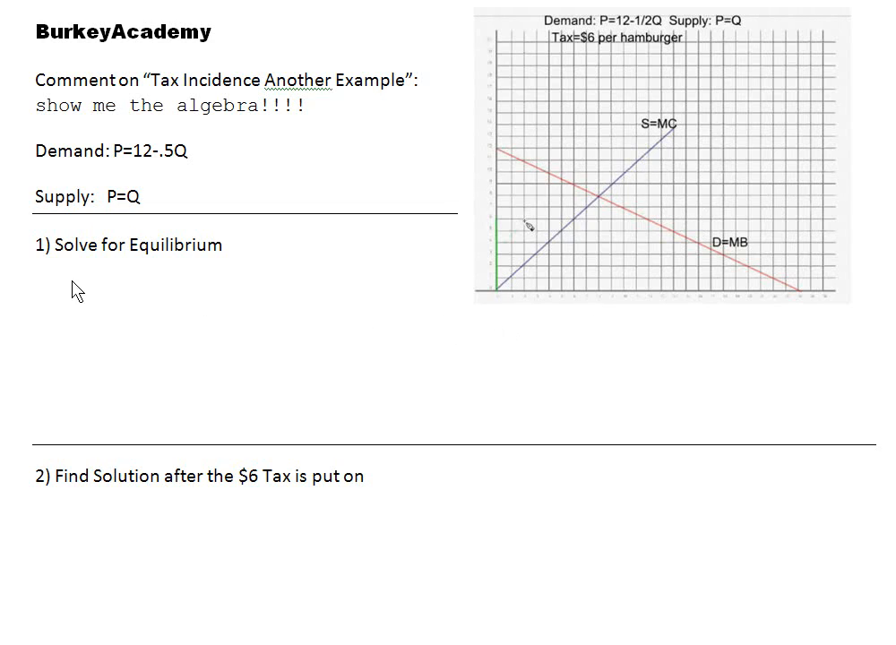
{"action": "mouse_move", "coordinate": [208, 287]}
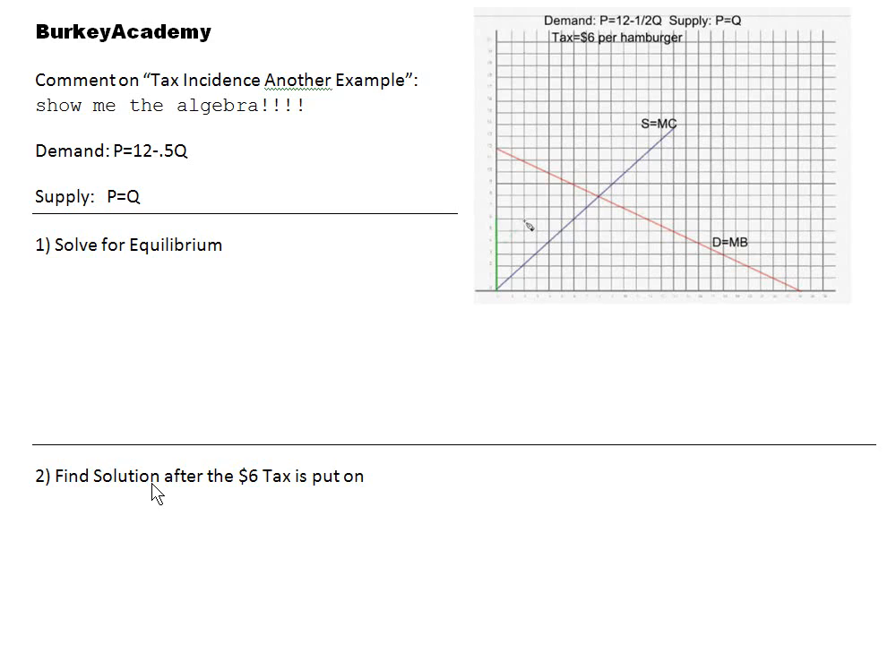
{"action": "mouse_move", "coordinate": [107, 169]}
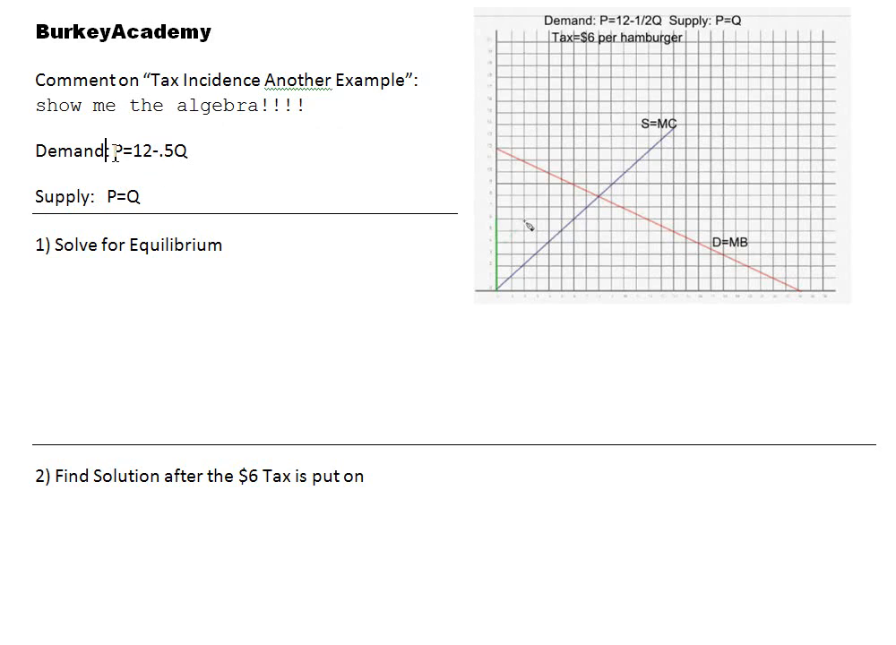
{"action": "mouse_move", "coordinate": [592, 204]}
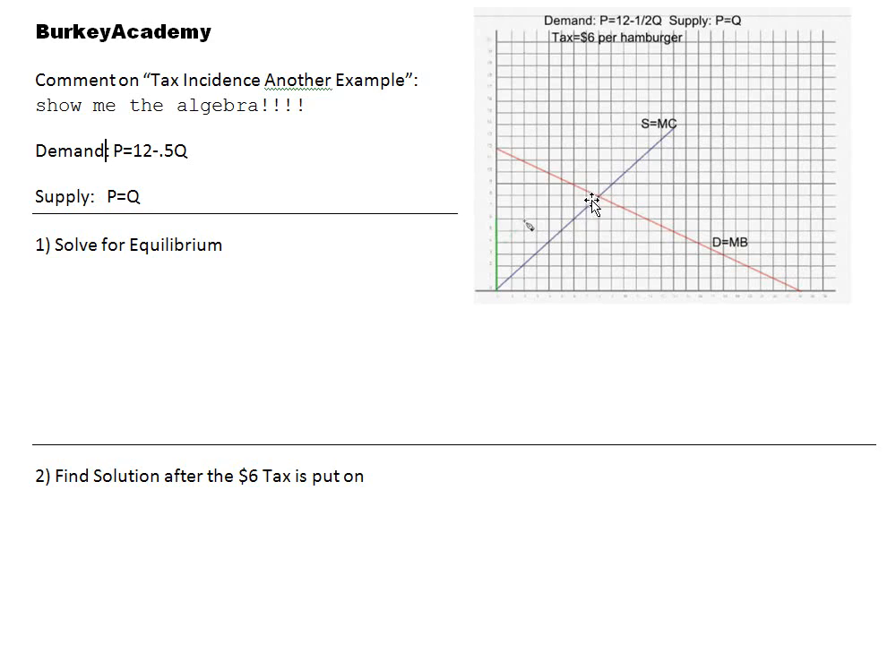
{"action": "mouse_move", "coordinate": [602, 199]}
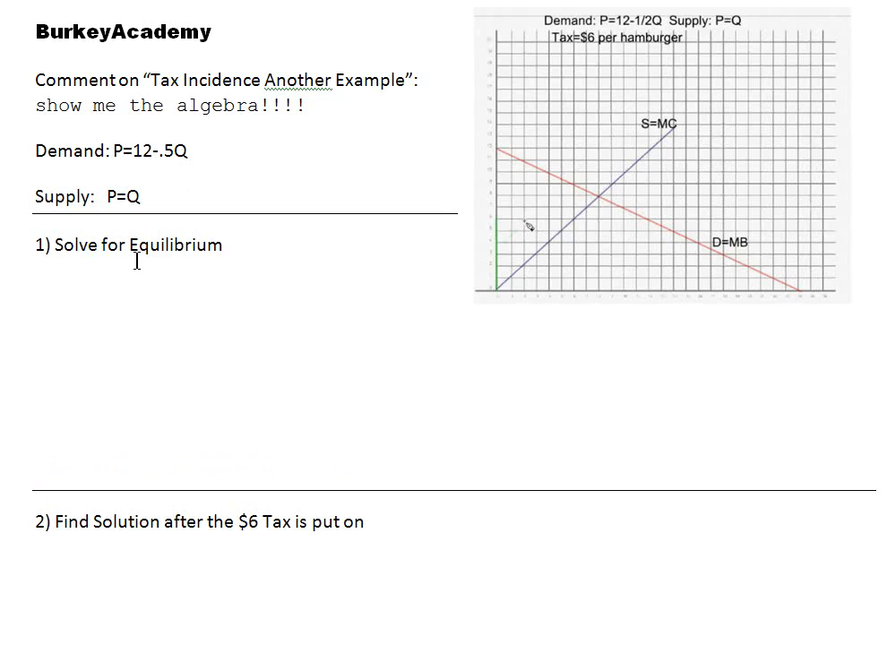
Write the pre-tax algebra lines 12-.5Q=Q and 12=1.5Q
{"action": "type", "text": "12-.5"}
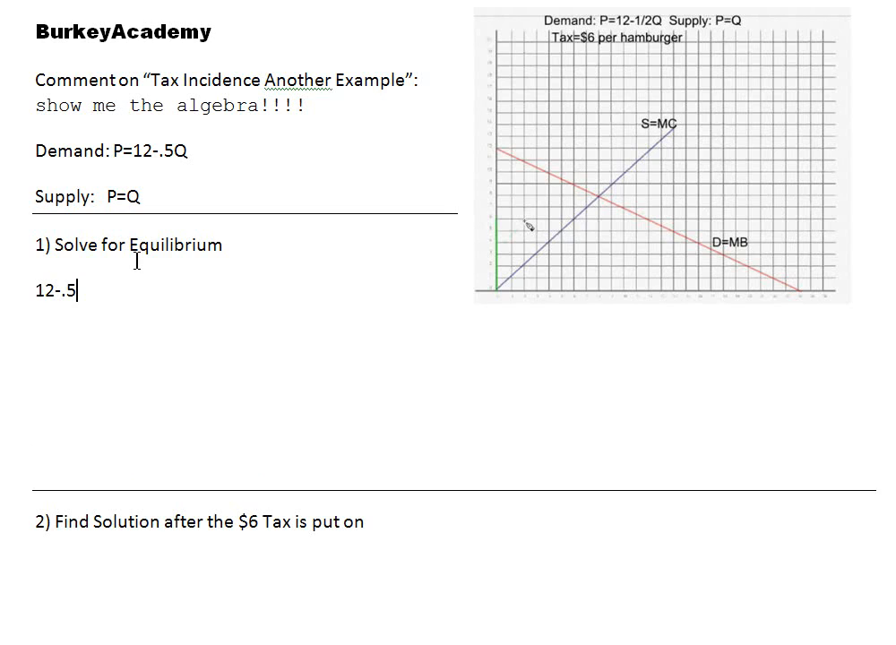
{"action": "type", "text": "Q=Q"}
{"action": "type", "text": "12"}
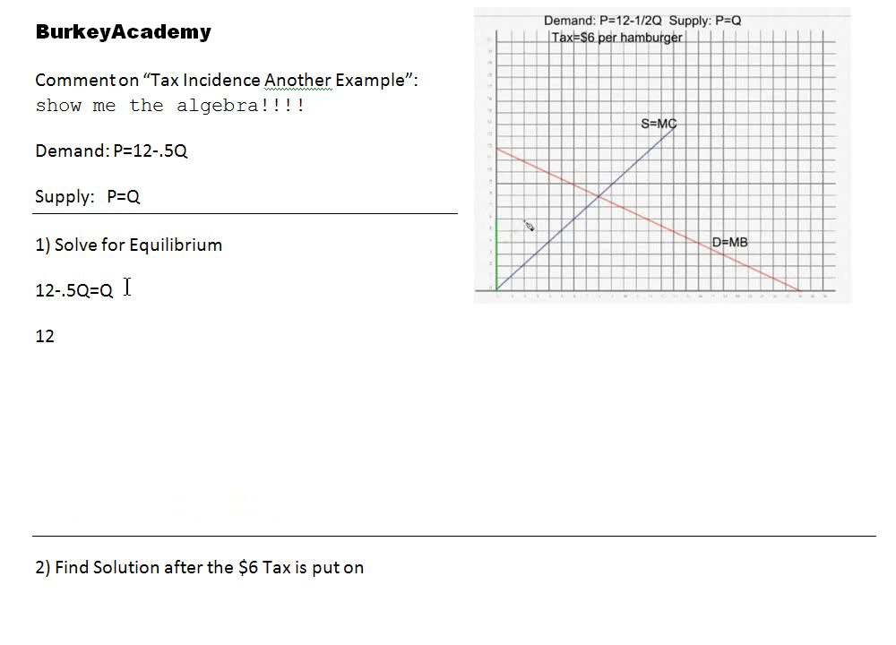
{"action": "type", "text": "=1"}
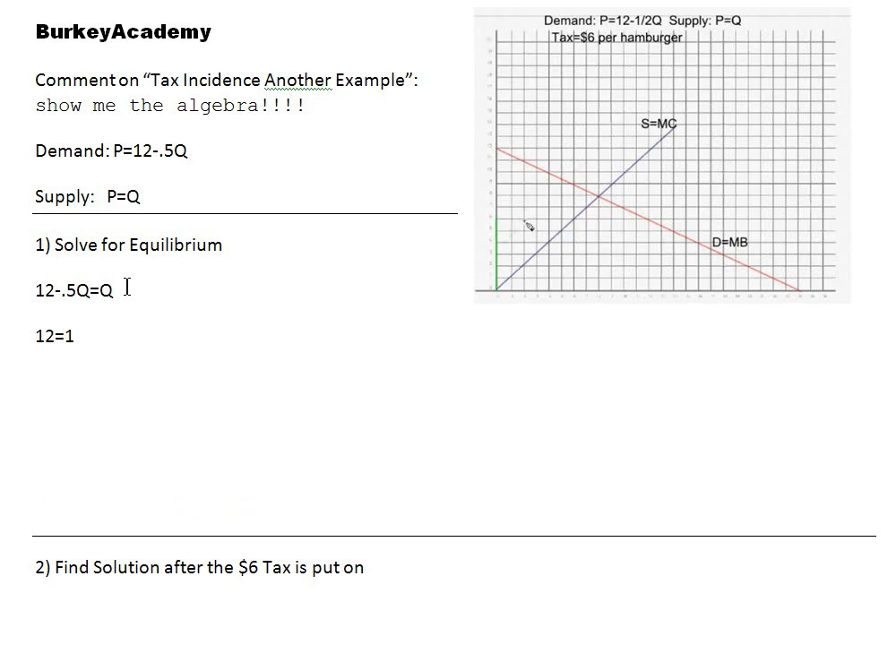
{"action": "type", "text": ".5Q"}
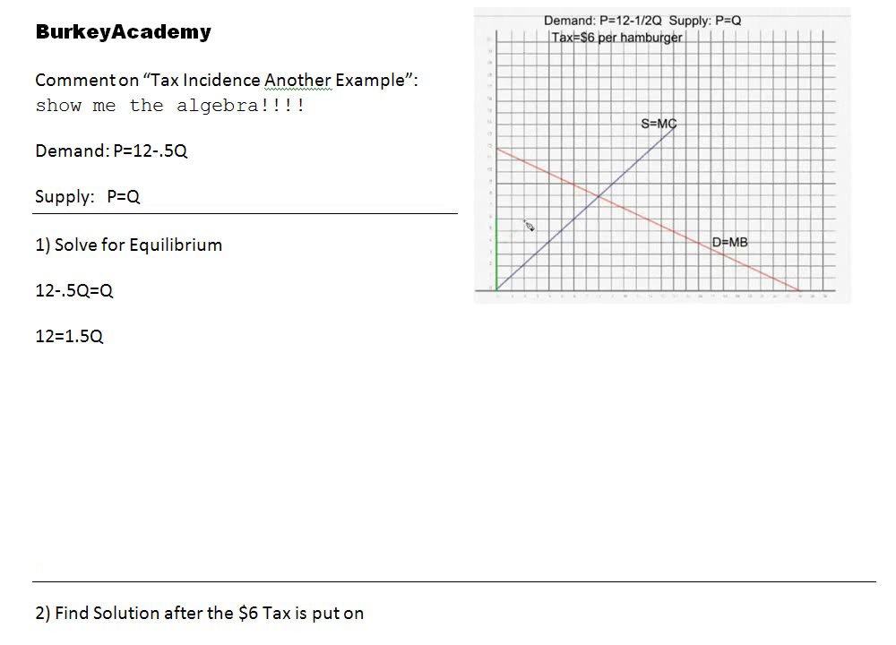
{"action": "mouse_move", "coordinate": [113, 360]}
{"action": "type", "text": "Q"}
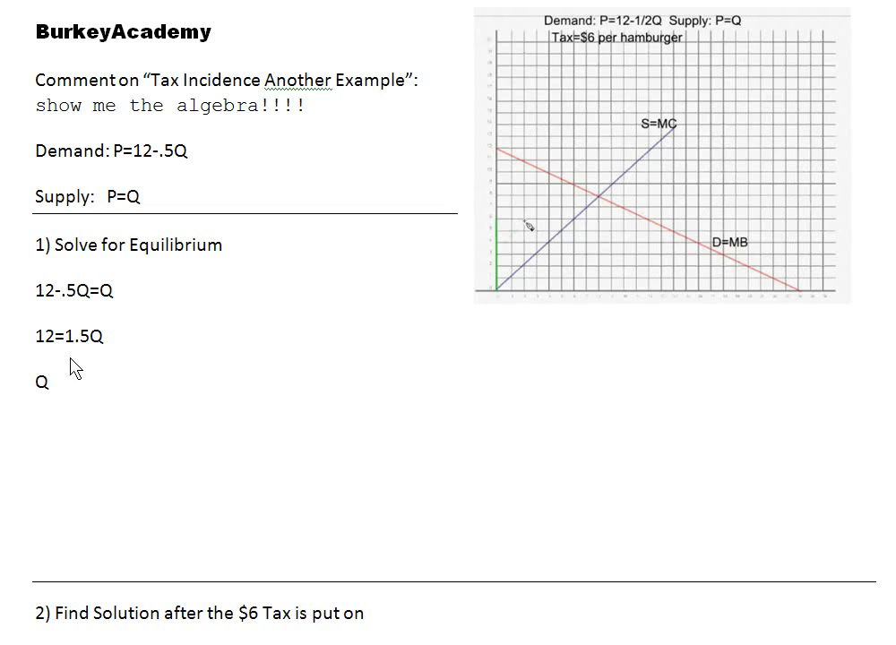
Complete the final line as Q=8 P=$8
{"action": "type", "text": "=8"}
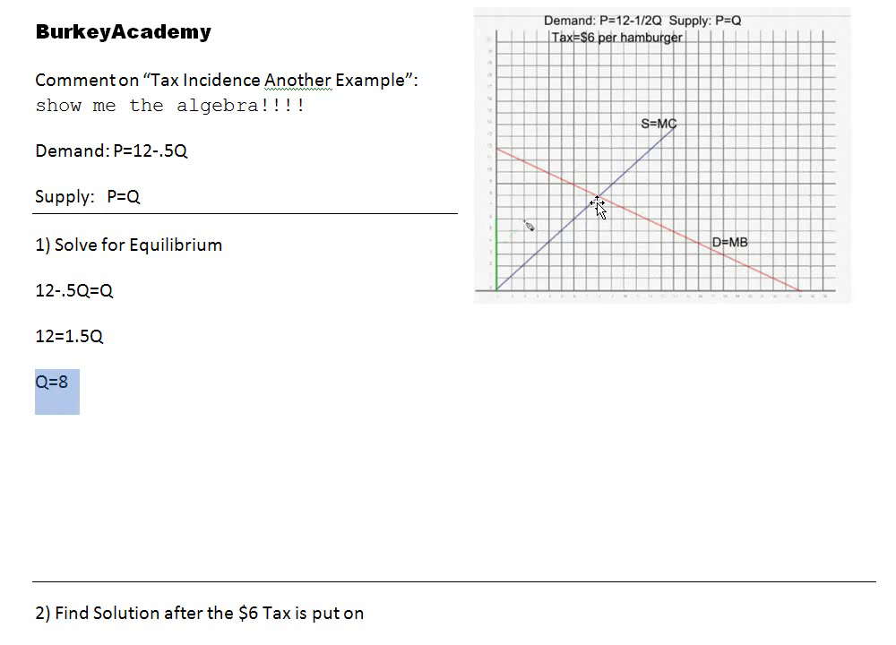
{"action": "mouse_move", "coordinate": [111, 242]}
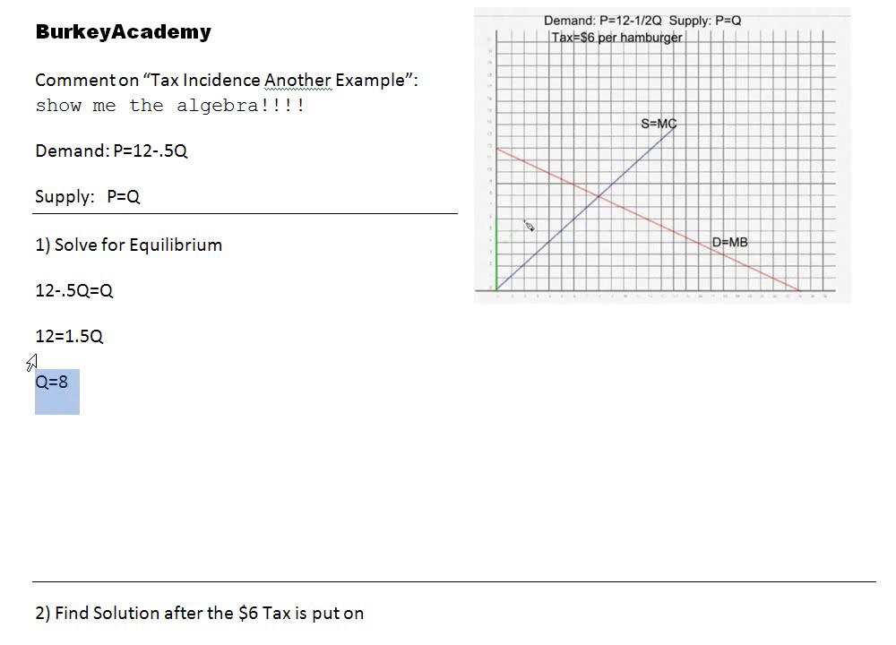
{"action": "mouse_move", "coordinate": [153, 183]}
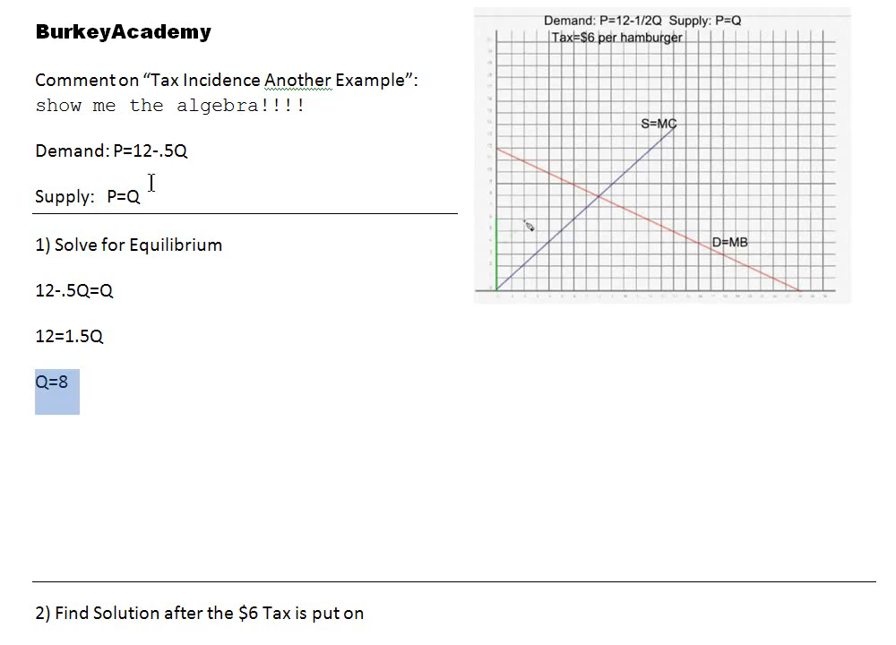
{"action": "mouse_move", "coordinate": [229, 118]}
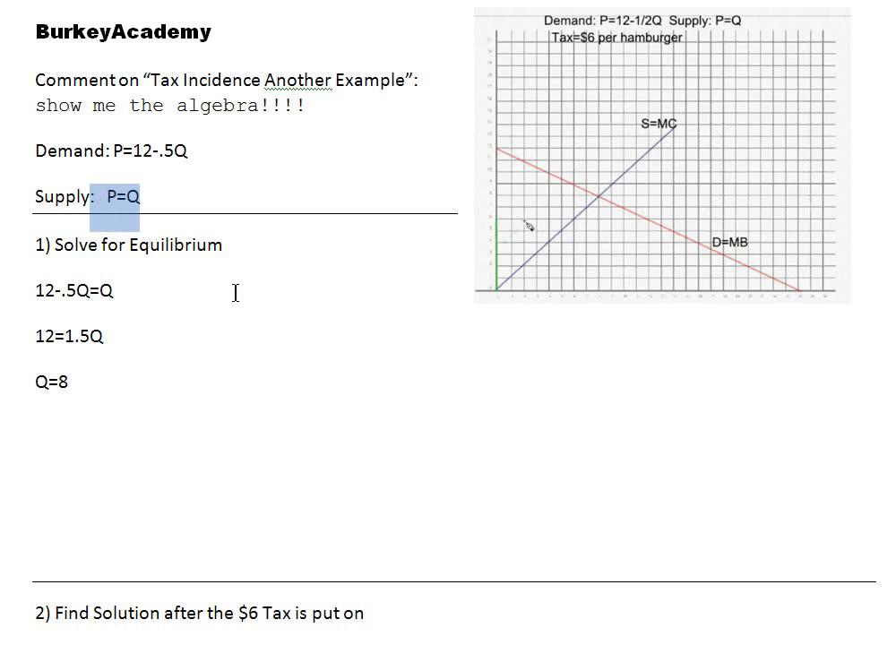
{"action": "mouse_move", "coordinate": [236, 368]}
{"action": "type", "text": "  P"}
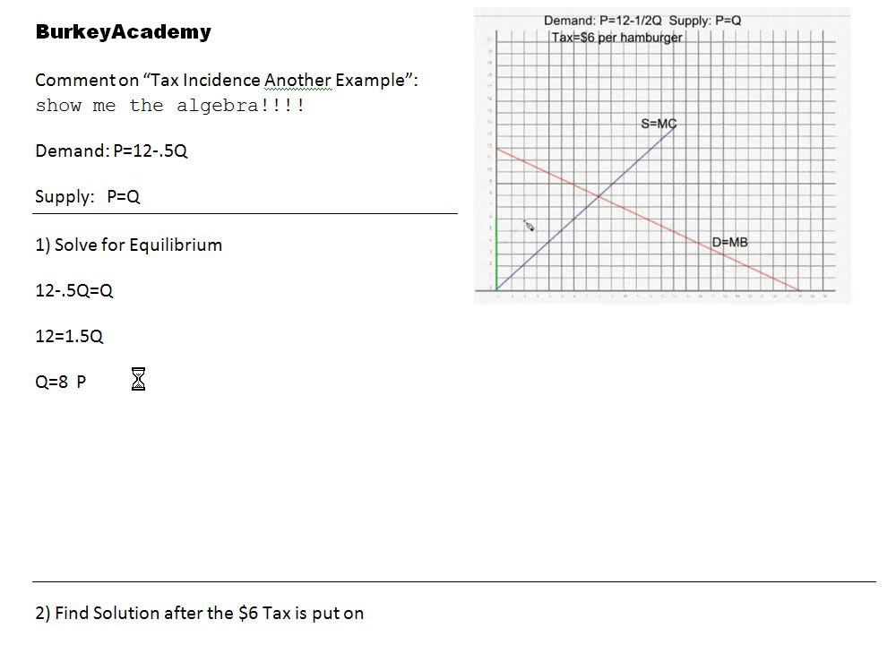
{"action": "type", "text": "=$8"}
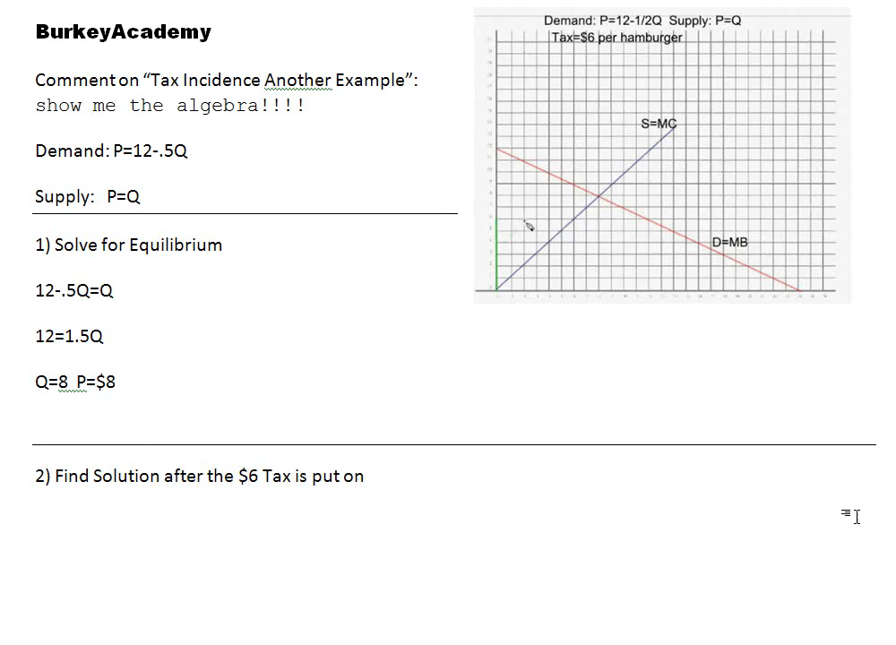
Paste demand P=12-.5Q and supply P=Q under the 'Find Solution after the $6 Tax' heading
{"action": "scroll", "scroll_direction": "up", "scroll_amount": 3}
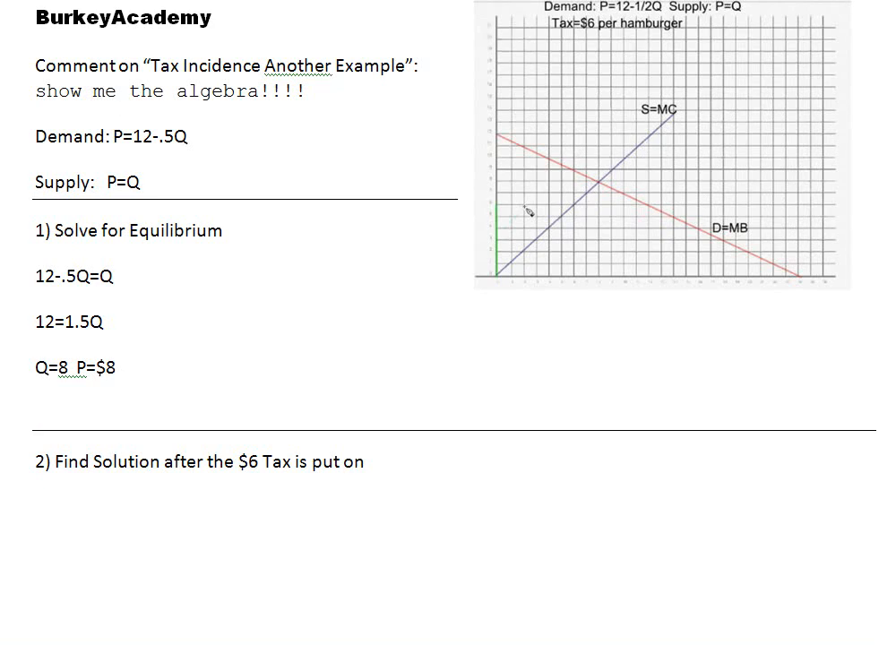
{"action": "scroll", "scroll_direction": "down", "scroll_amount": 3}
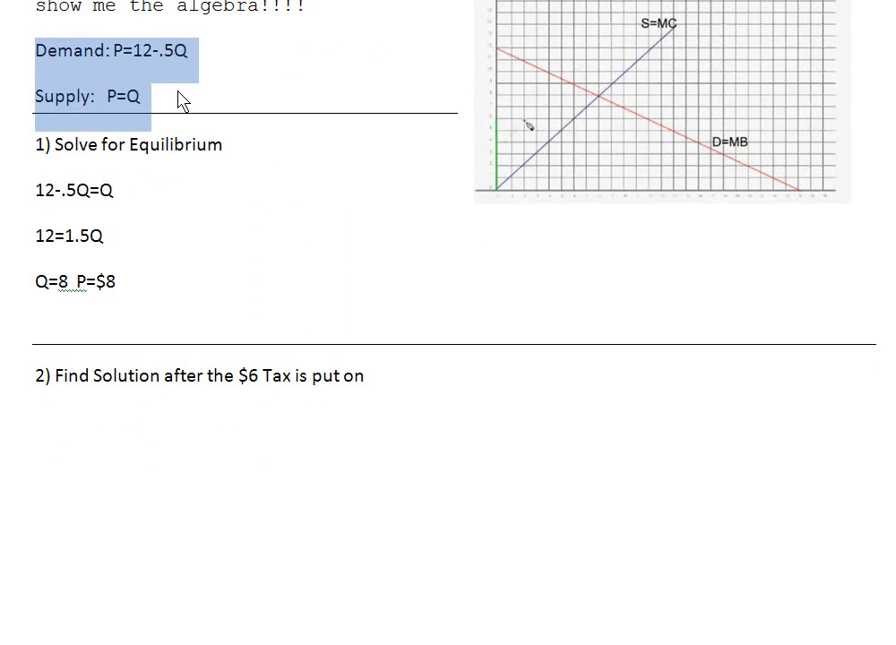
{"action": "key", "text": "ctrl+v"}
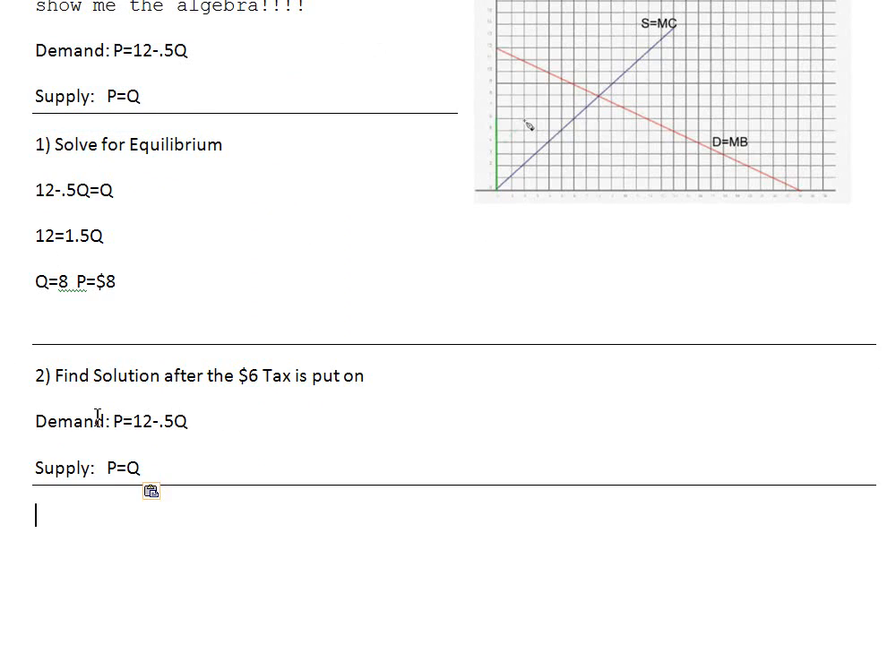
{"action": "scroll", "scroll_direction": "down", "scroll_amount": 3}
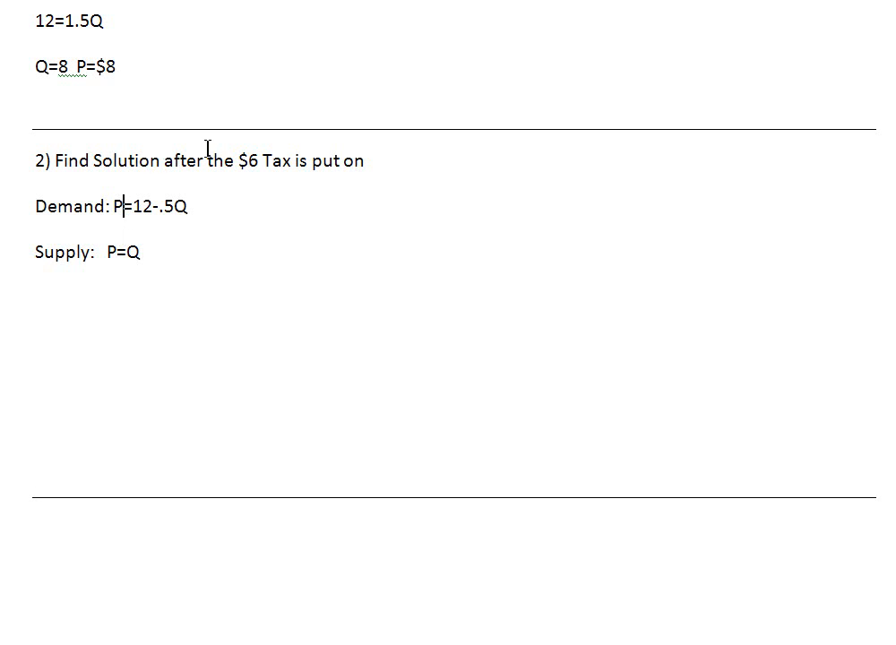
{"action": "mouse_move", "coordinate": [283, 284]}
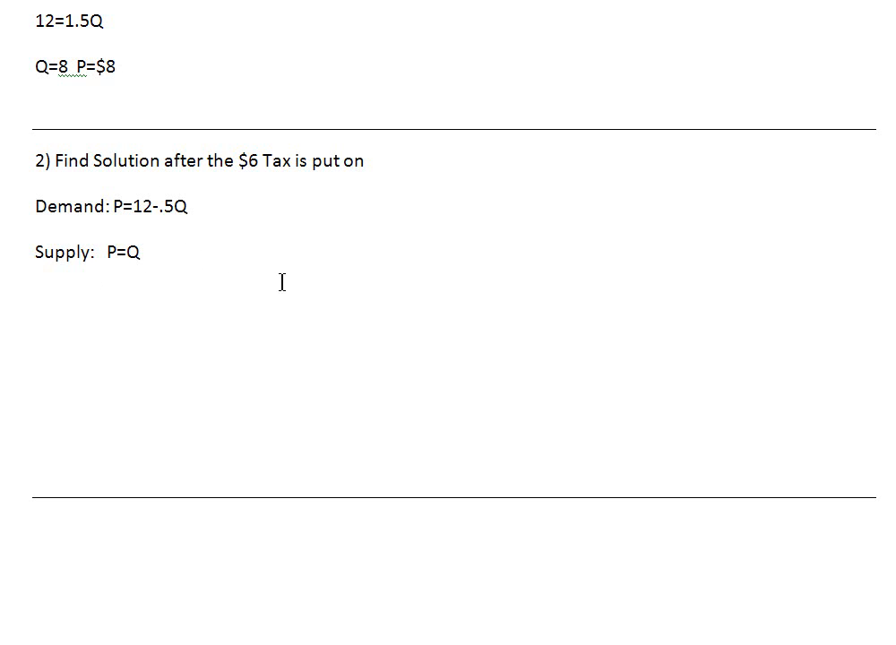
Make the copied equations read Pd=12-.5Q and Ps=Q, then add the line Pd=Ps+6
{"action": "left_click", "coordinate": [36, 294]}
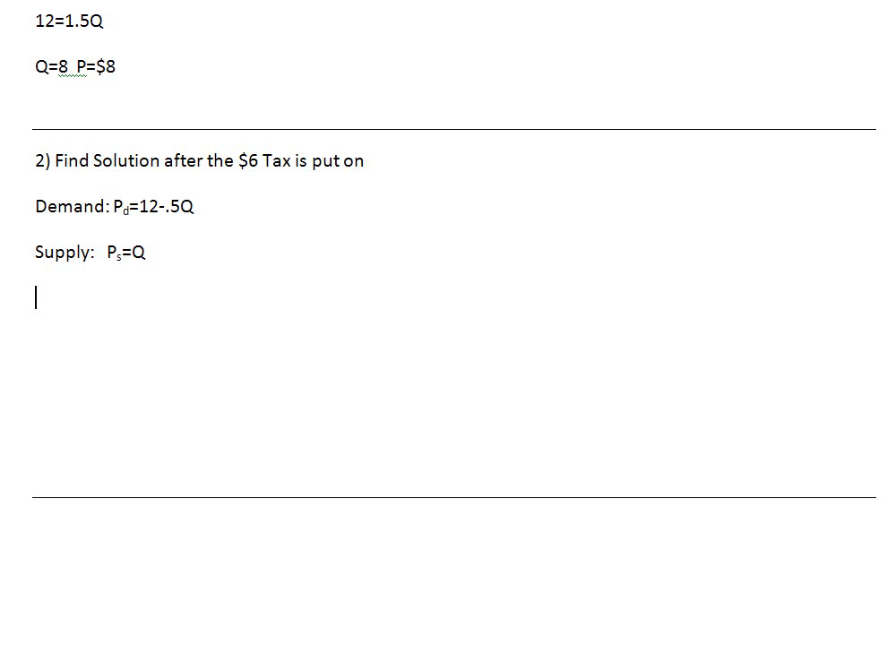
{"action": "type", "text": "Pd=Ps+6"}
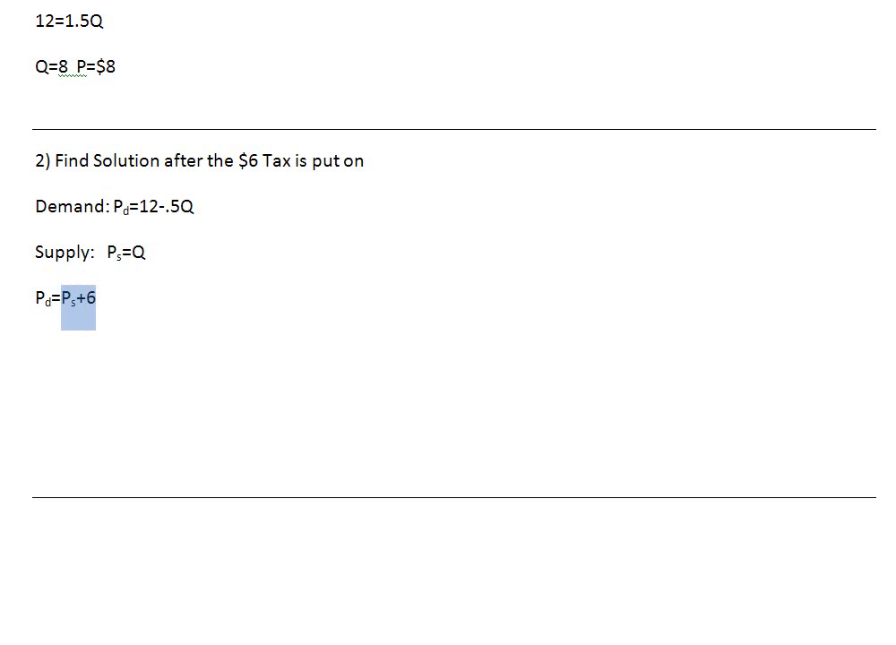
{"action": "mouse_move", "coordinate": [603, 330]}
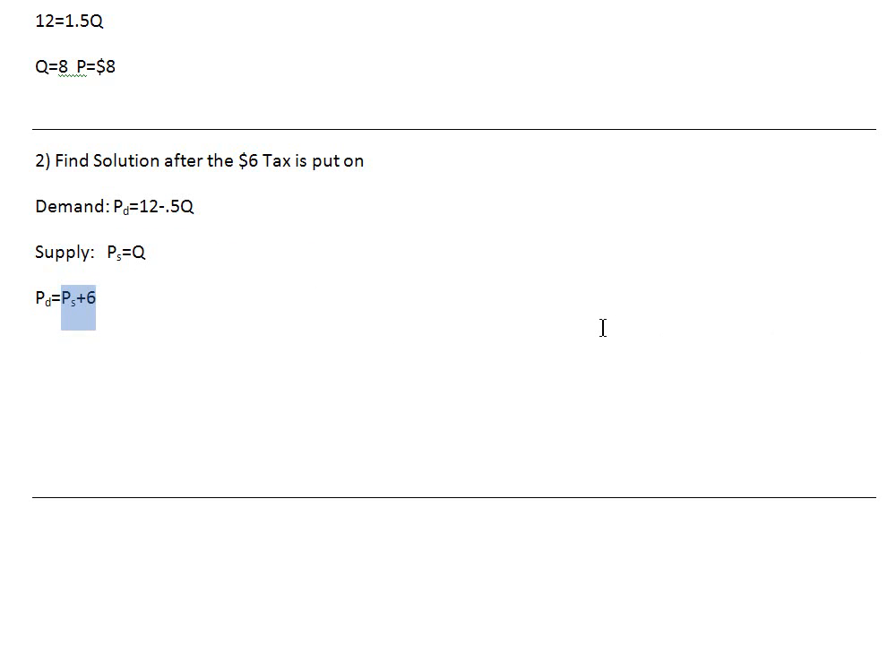
{"action": "mouse_move", "coordinate": [133, 214]}
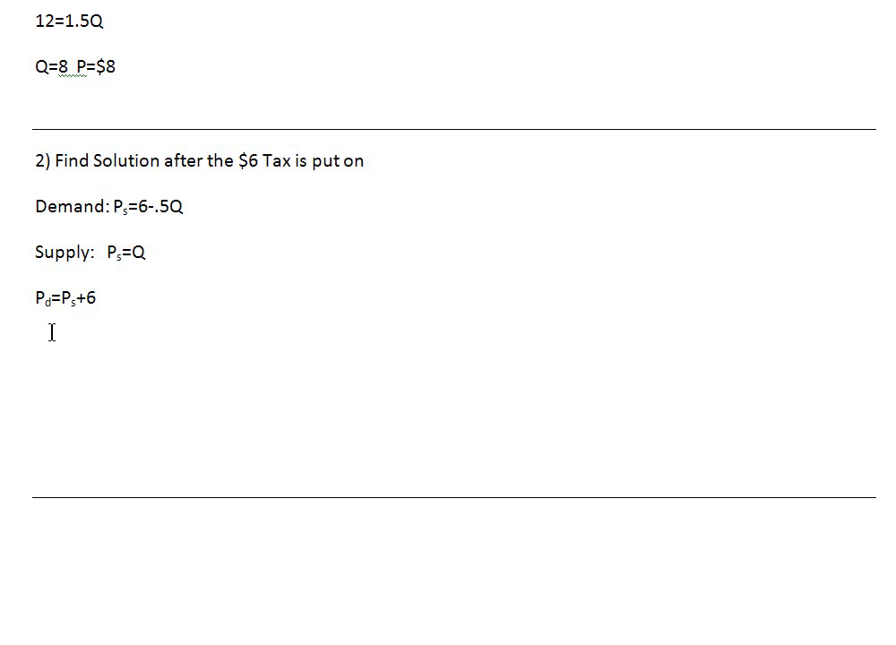
Write the post-tax lines 6-.5Q=Q and 6=1.5Q leading to Q=4 Ps=4
{"action": "type", "text": "6="}
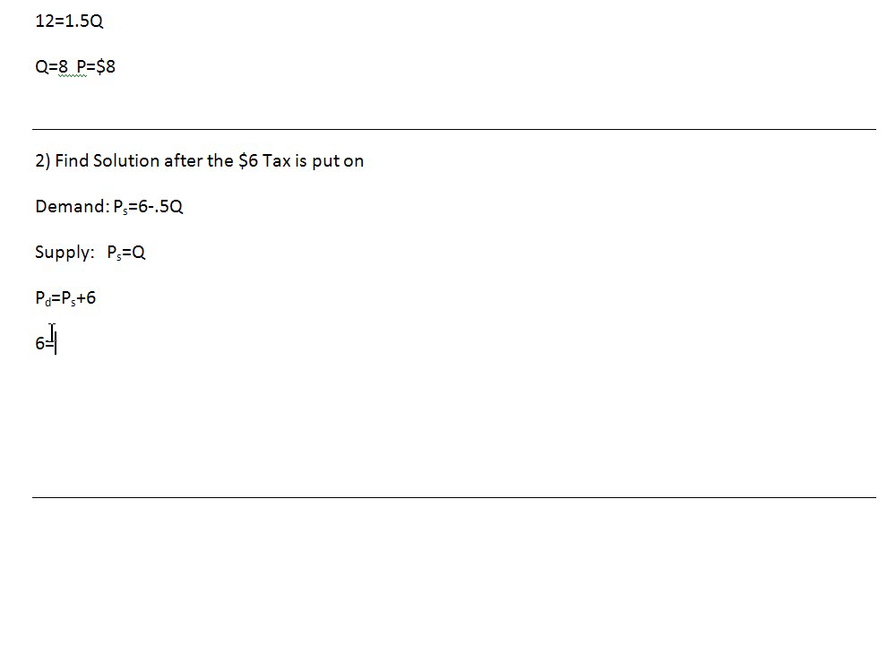
{"action": "type", "text": "-.5Q=Q"}
{"action": "type", "text": "Q=4"}
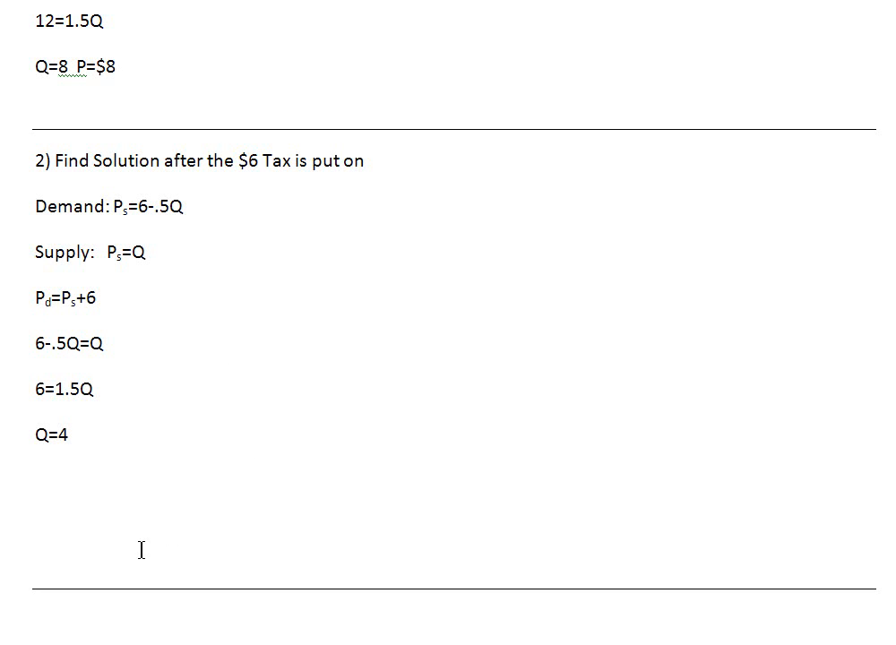
{"action": "double_click", "coordinate": [57, 435]}
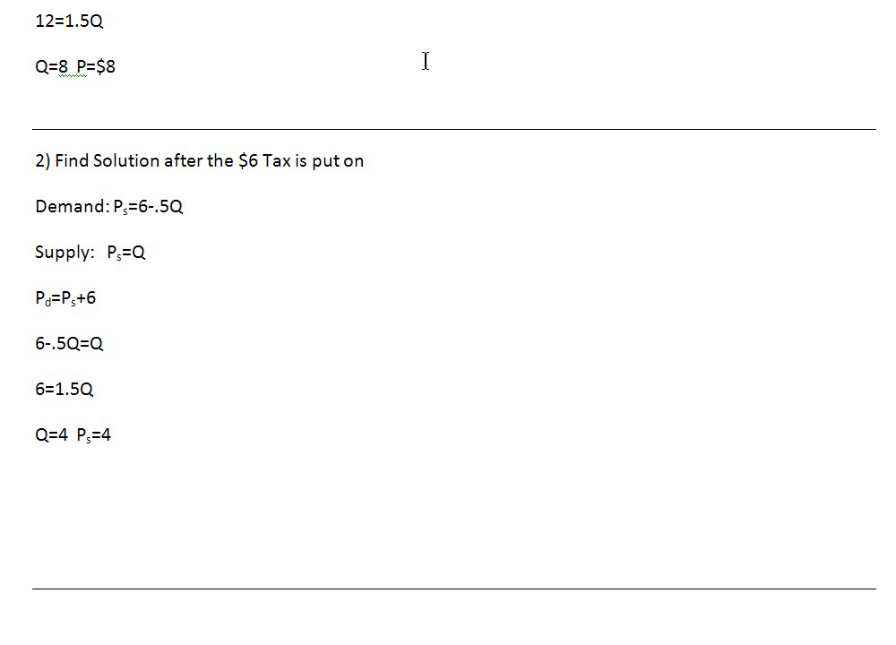
{"action": "double_click", "coordinate": [64, 297]}
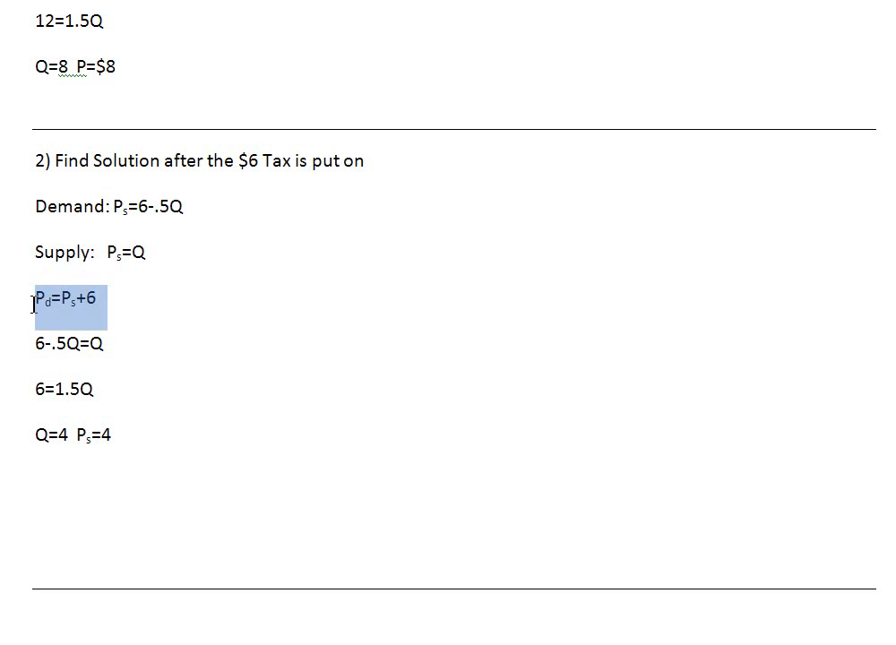
{"action": "mouse_move", "coordinate": [276, 517]}
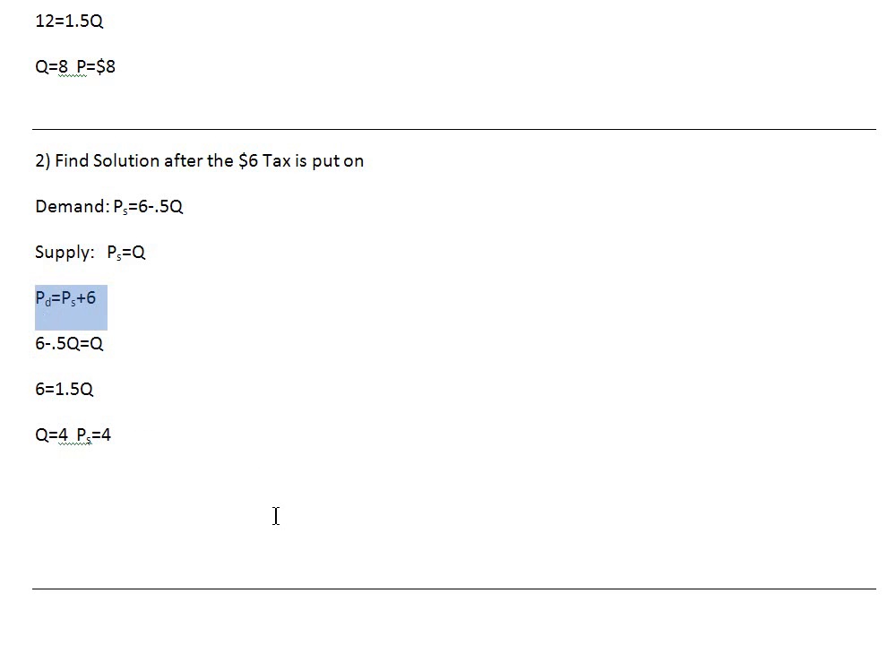